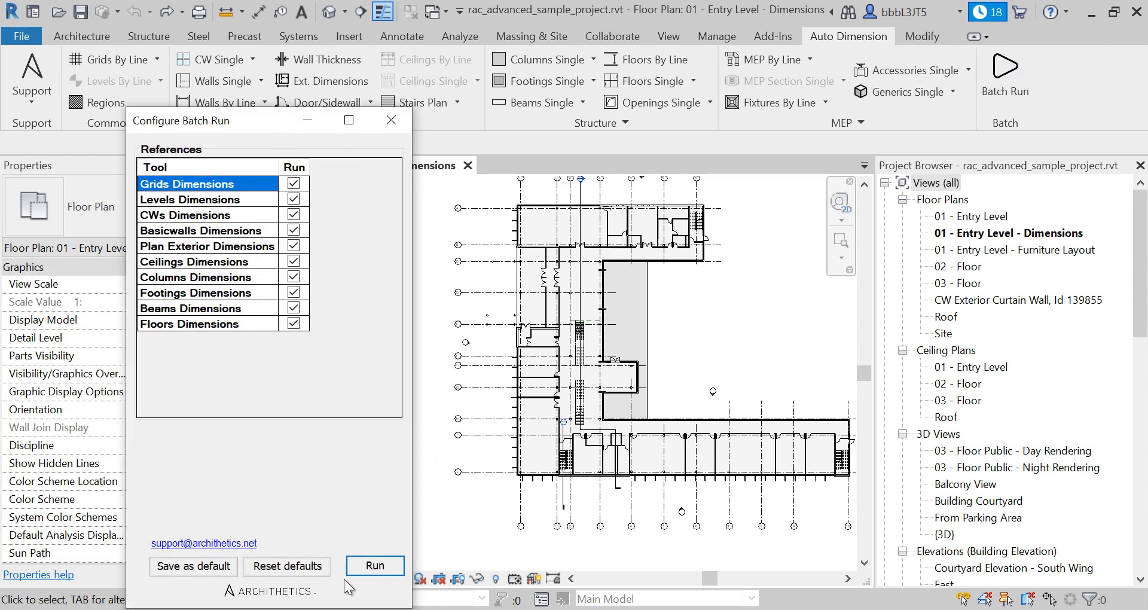
Run the batch dimensioning past the grid warning, then close Configure Batch Run.
left_click(375, 565)
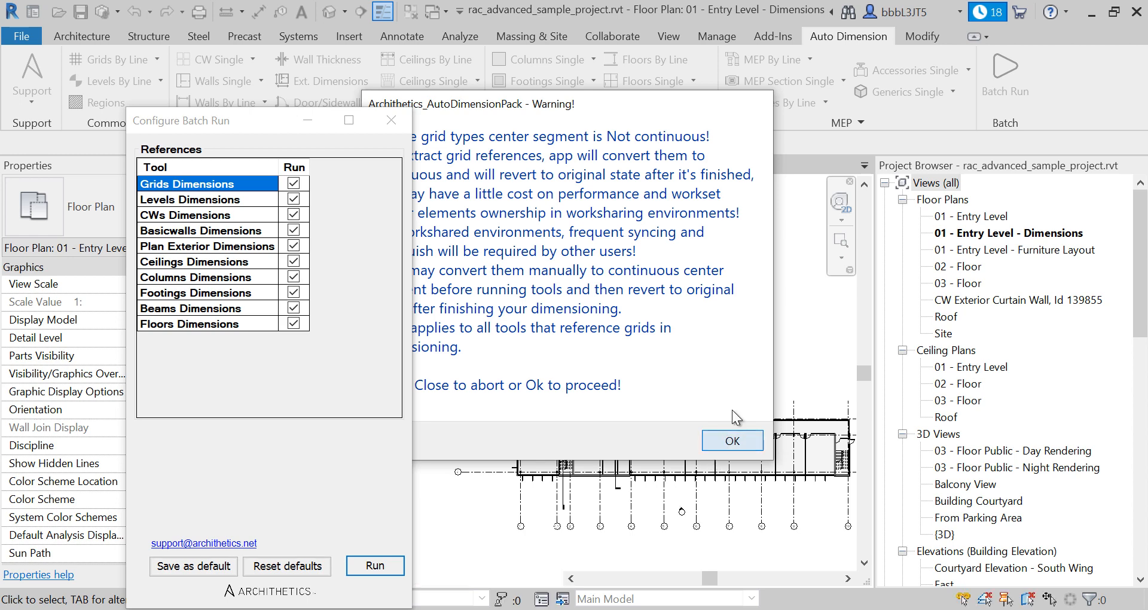
left_click(731, 440)
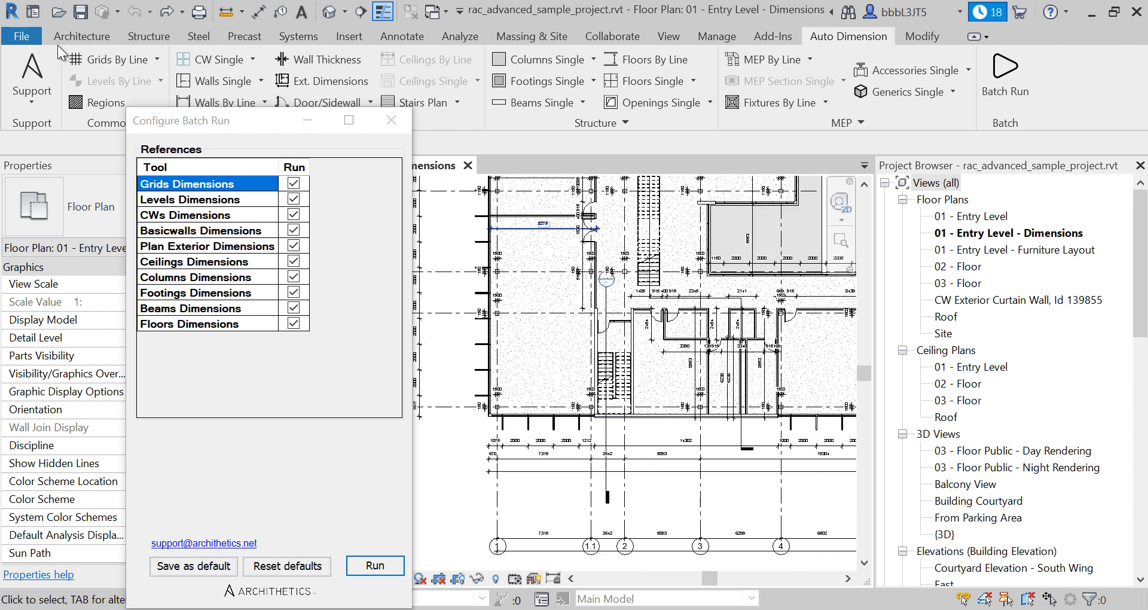
left_click(151, 13)
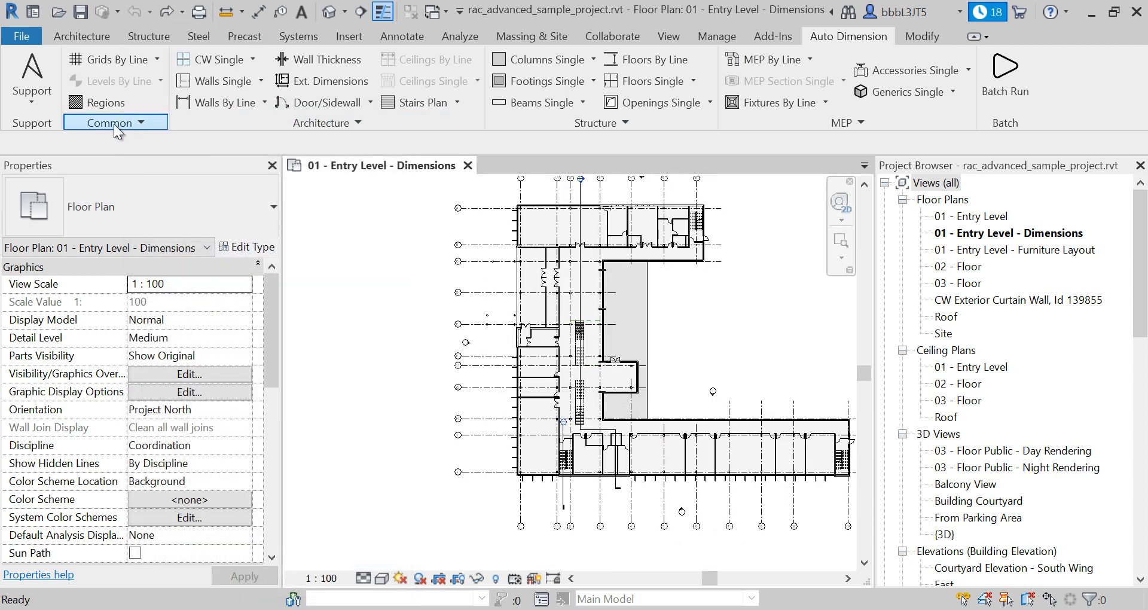
Enable Auto Align Dimensions on Creation in the common settings and confirm.
left_click(588, 159)
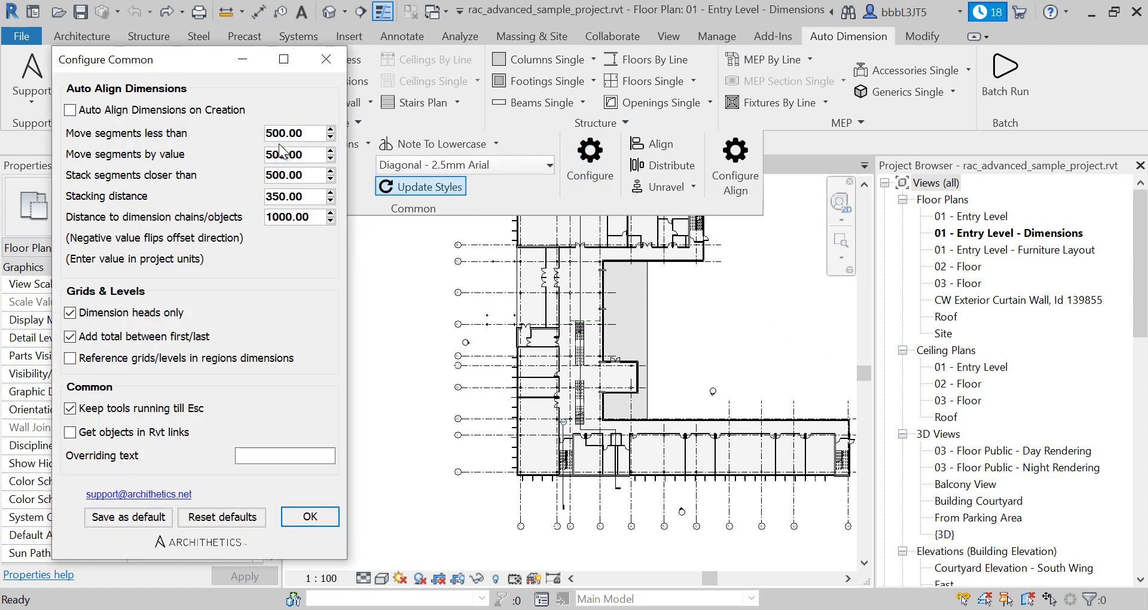
left_click(69, 110)
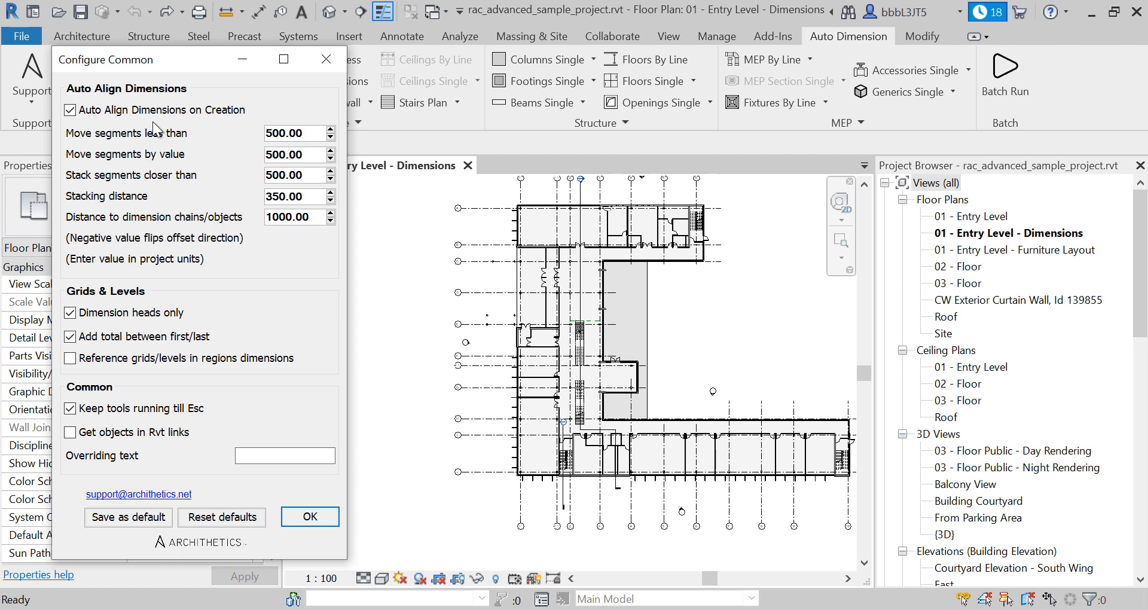
mouse_move(158, 129)
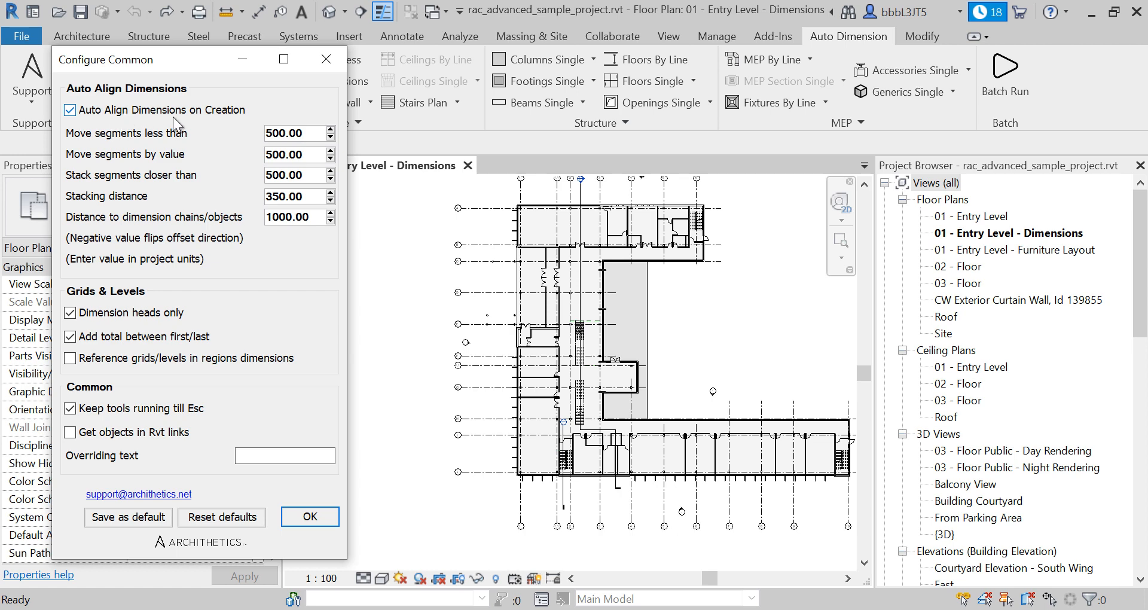
mouse_move(205, 456)
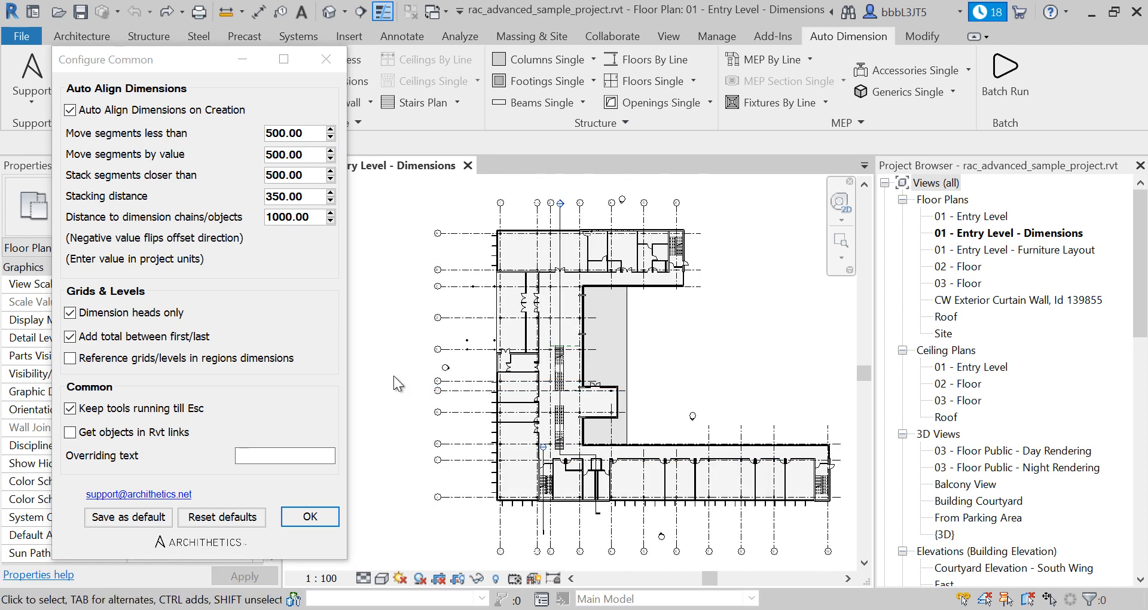
mouse_move(216, 509)
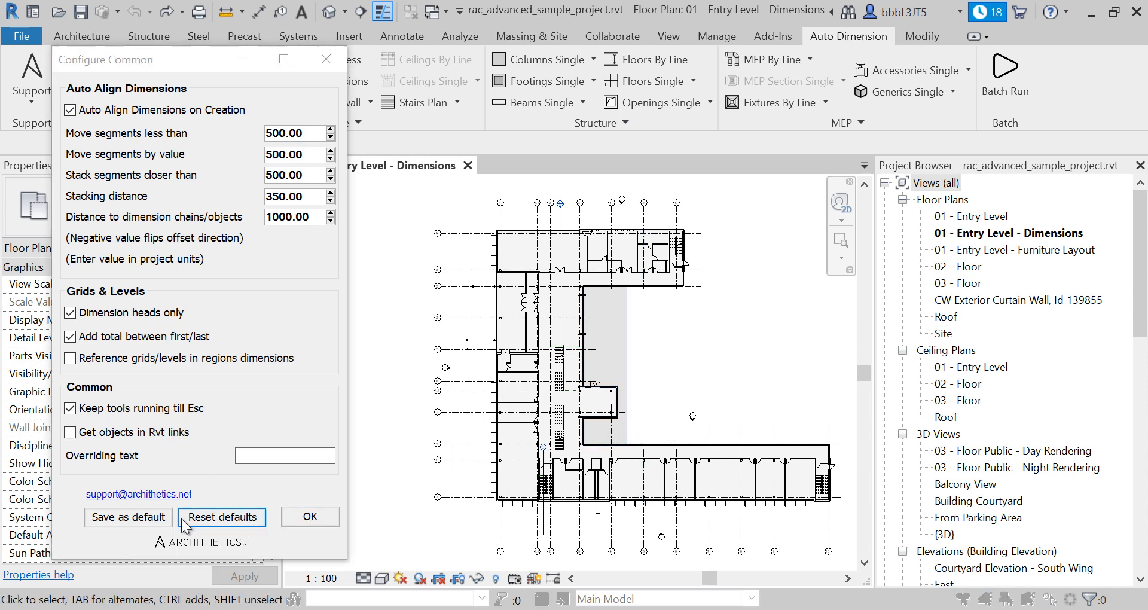
mouse_move(309, 516)
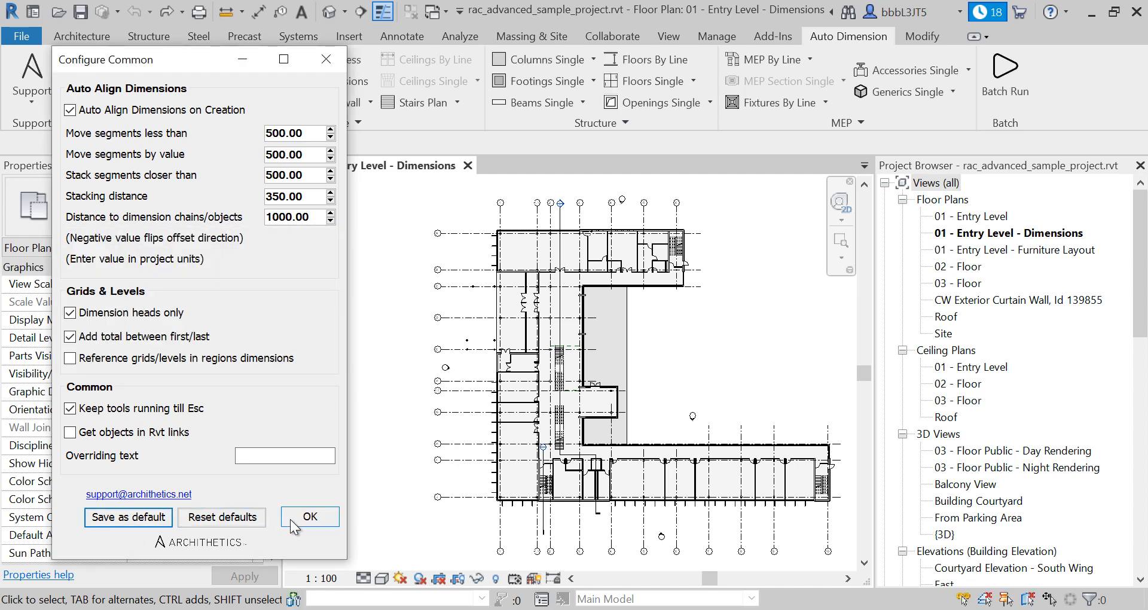
left_click(310, 516)
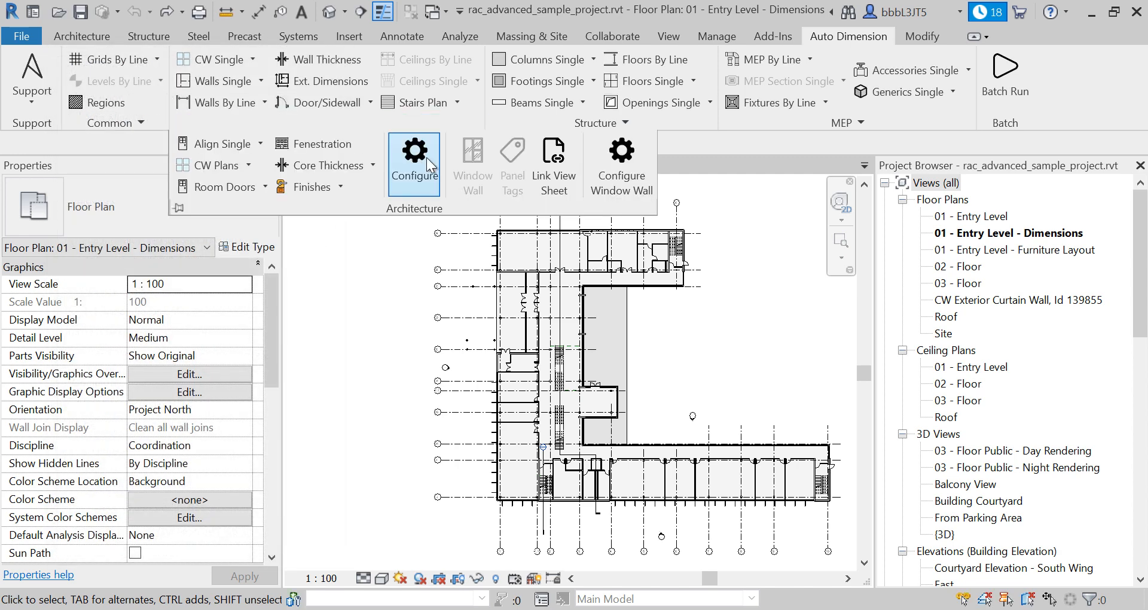
Toggle the interior-walls-only option in the architecture dimensioning settings.
left_click(413, 151)
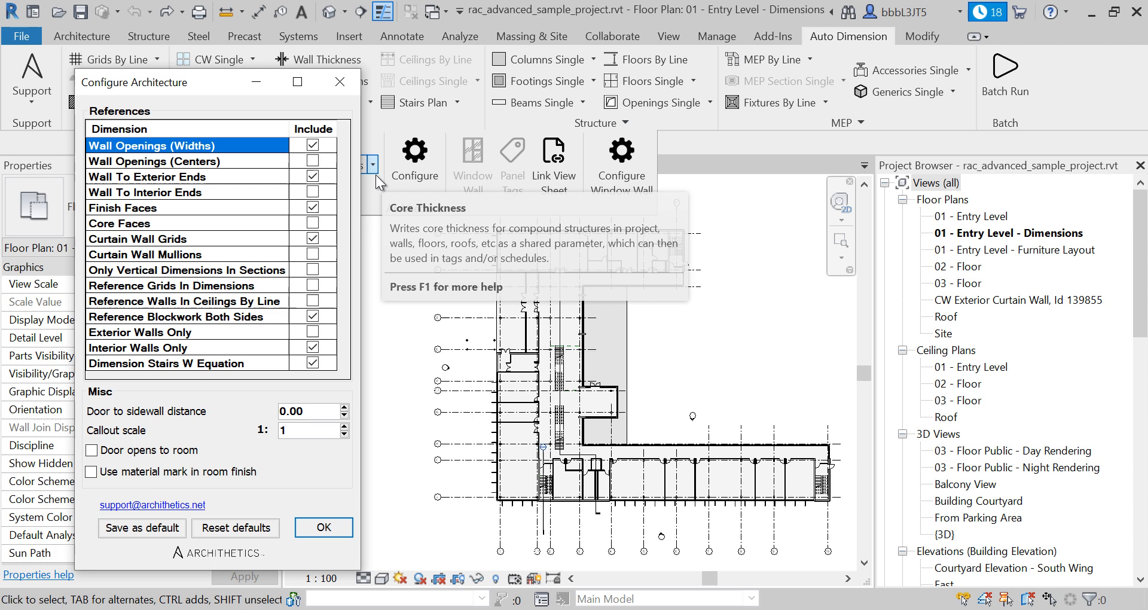
mouse_move(198, 198)
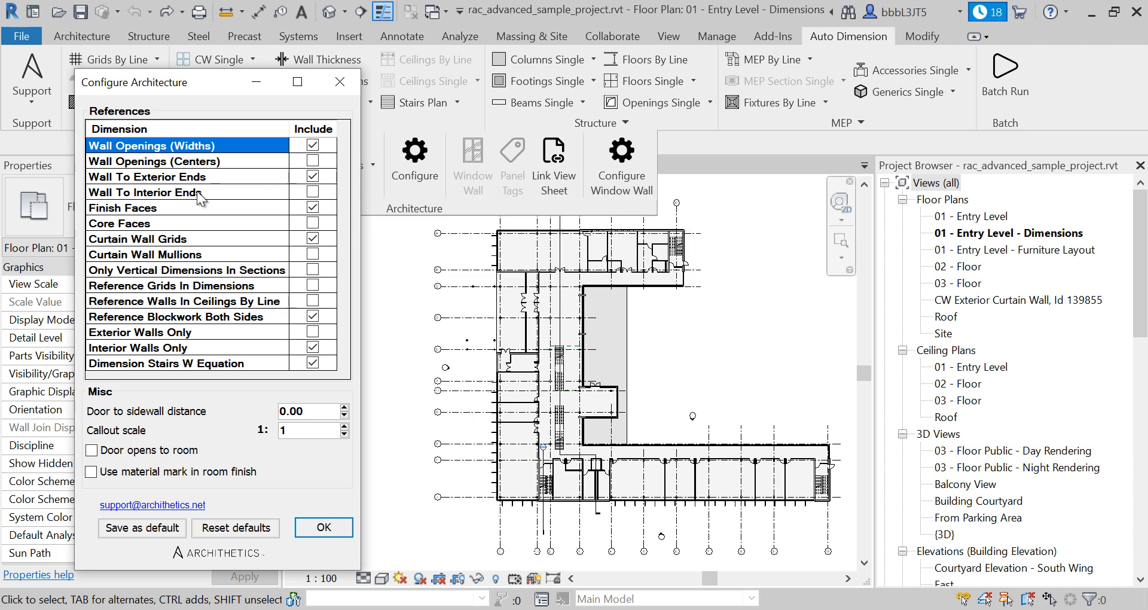
mouse_move(291, 207)
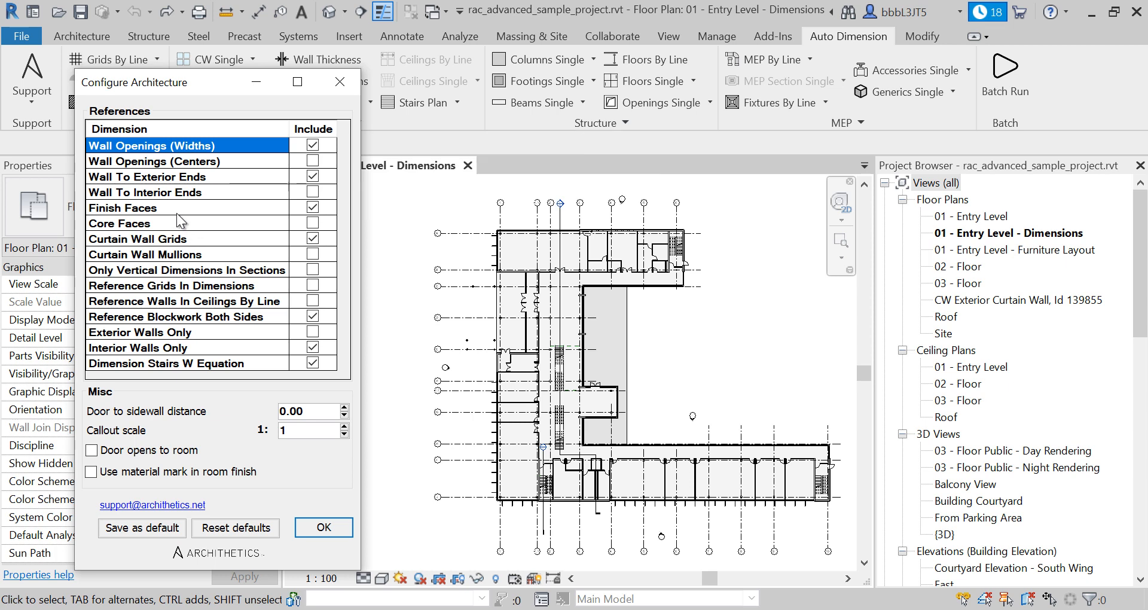
mouse_move(172, 240)
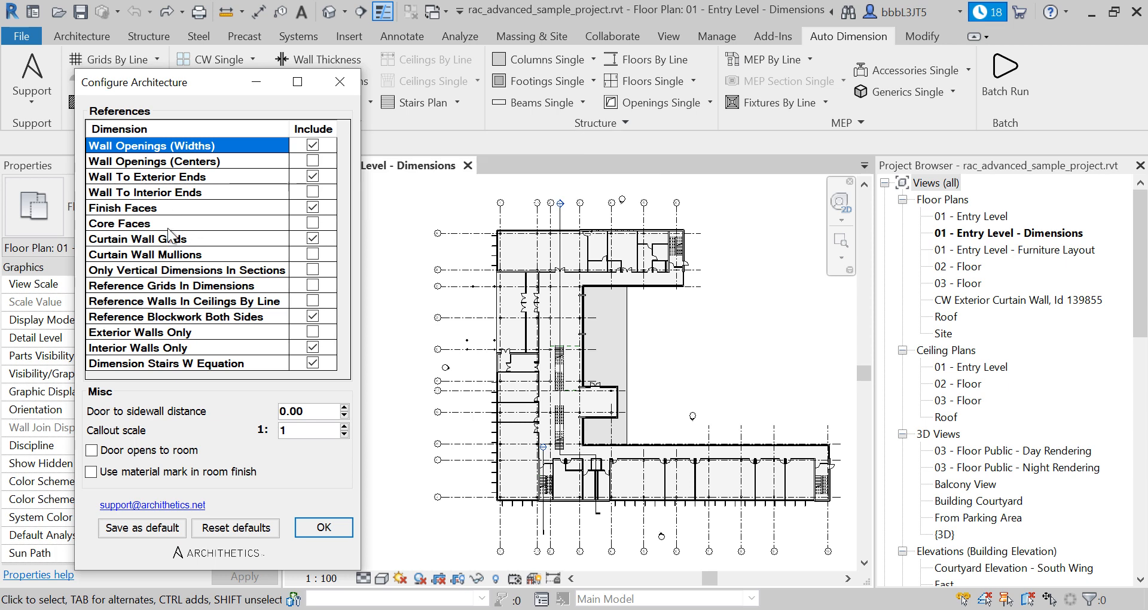
mouse_move(149, 236)
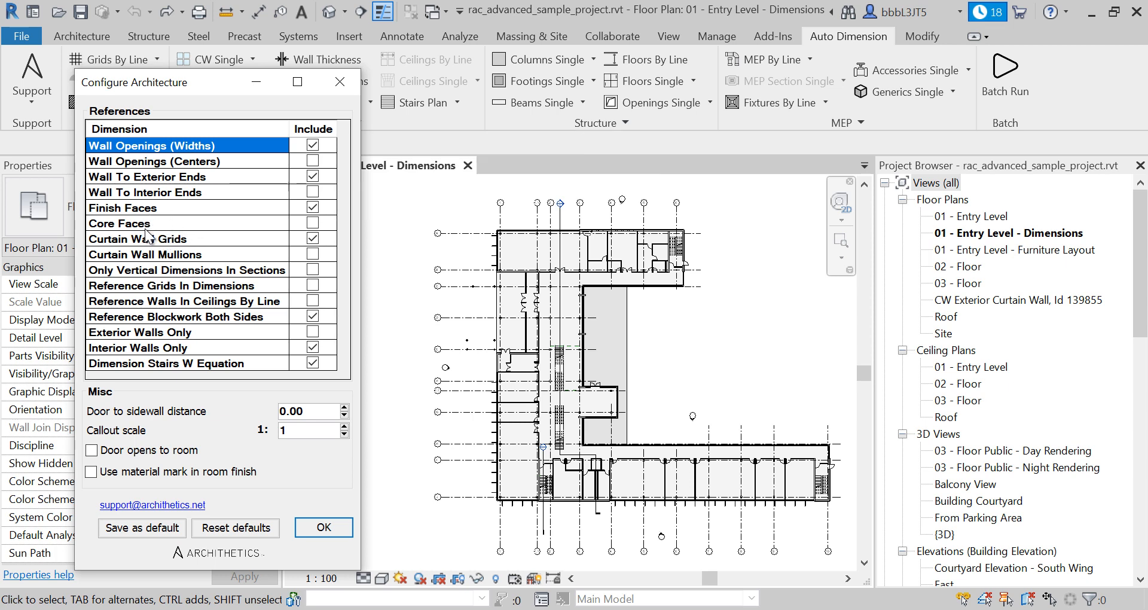
mouse_move(162, 240)
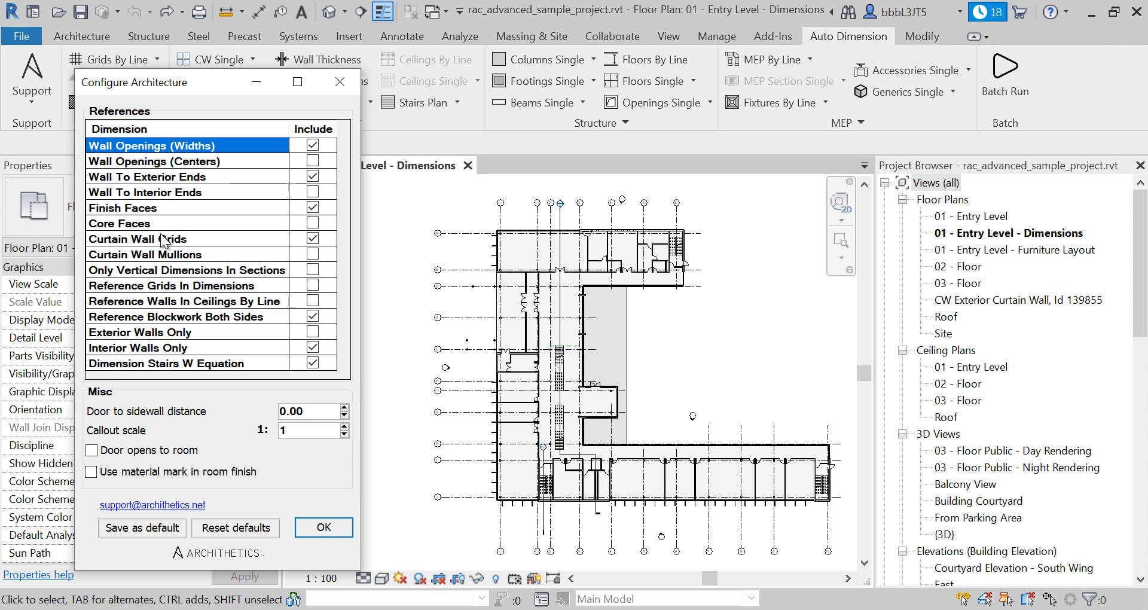
left_click(312, 348)
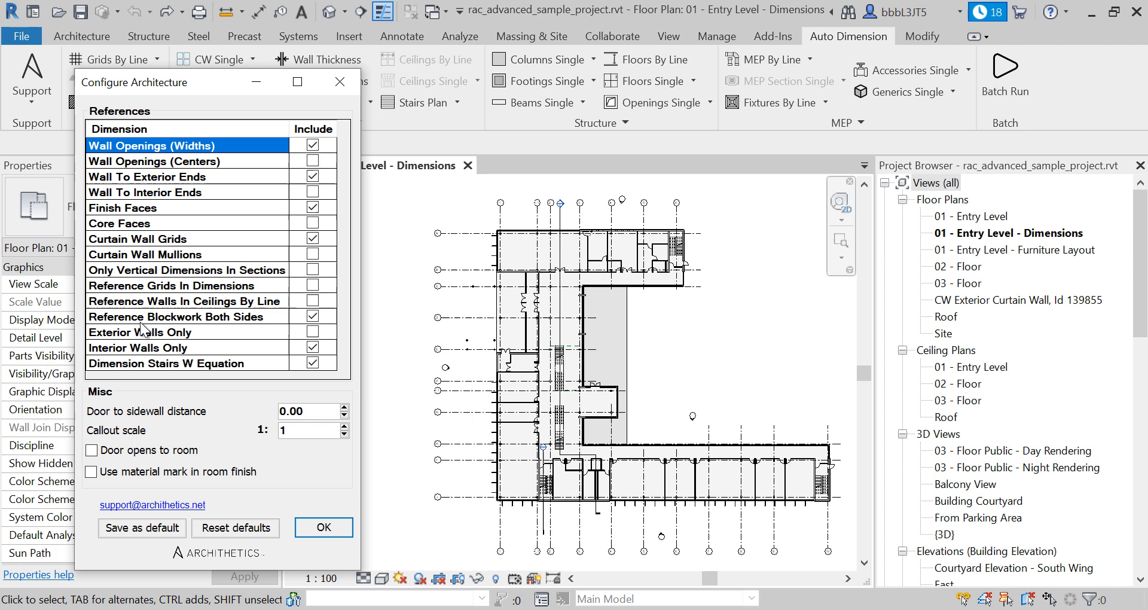
left_click(313, 348)
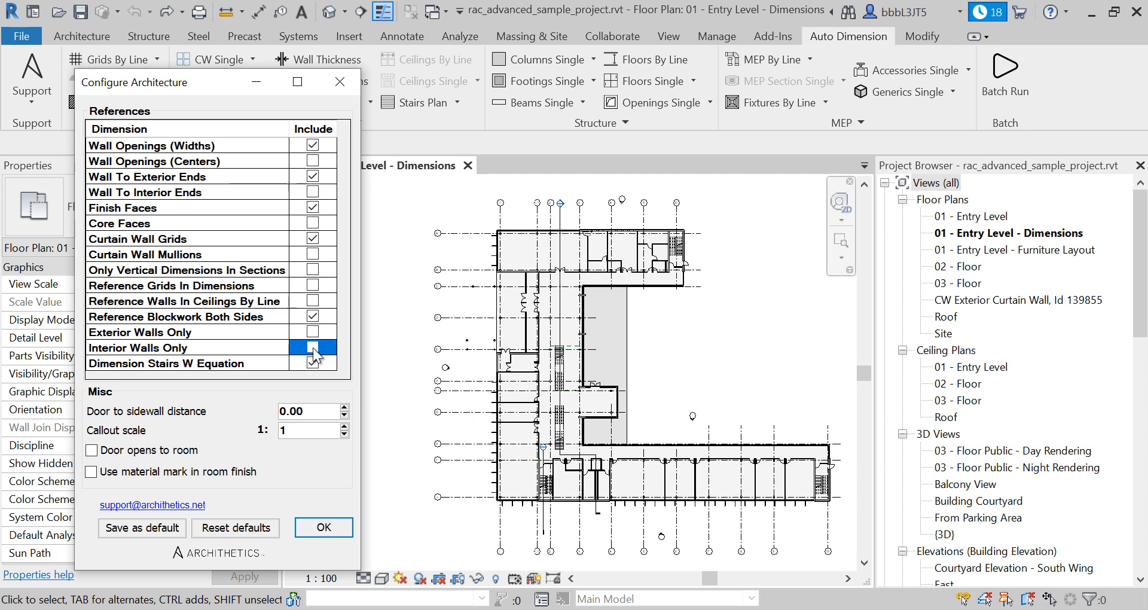
left_click(313, 347)
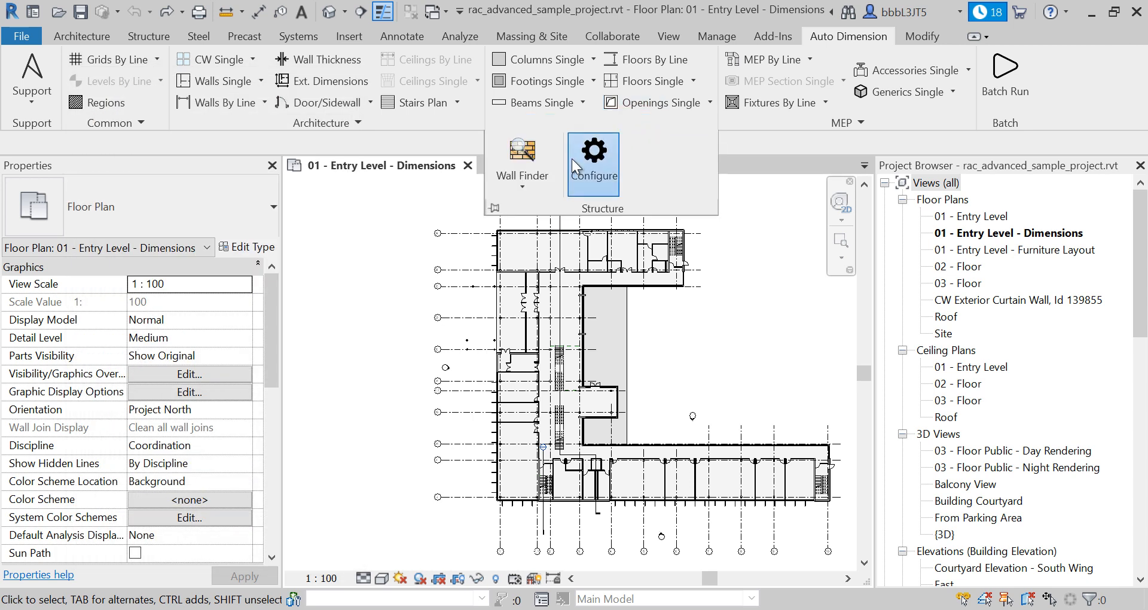
Confirm the structure dimensioning settings and open the ten-tool batch run configuration.
left_click(593, 153)
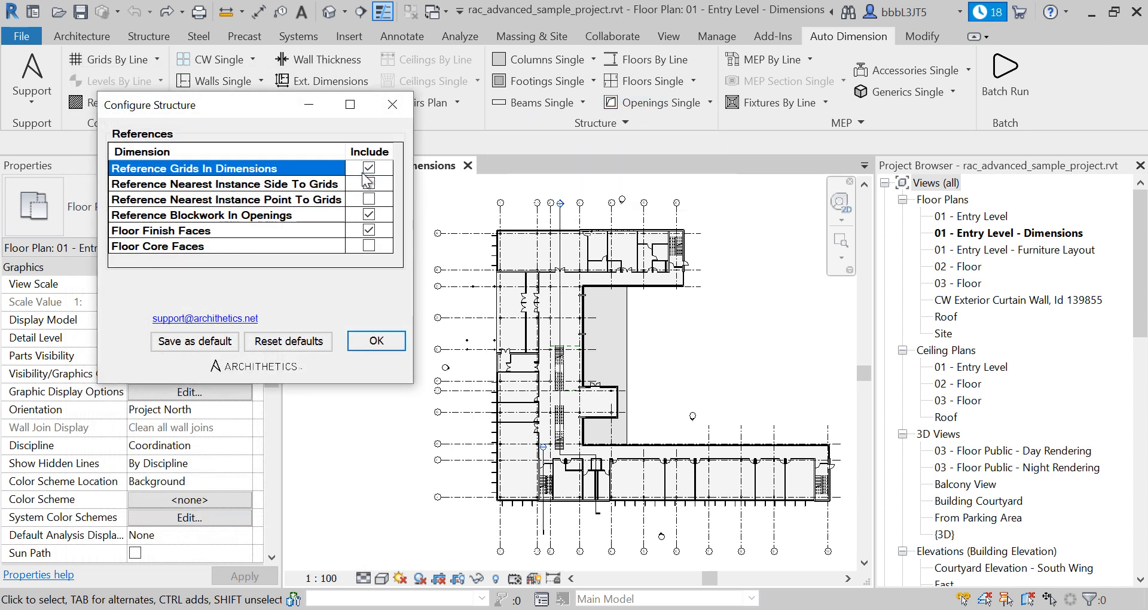
left_click(369, 183)
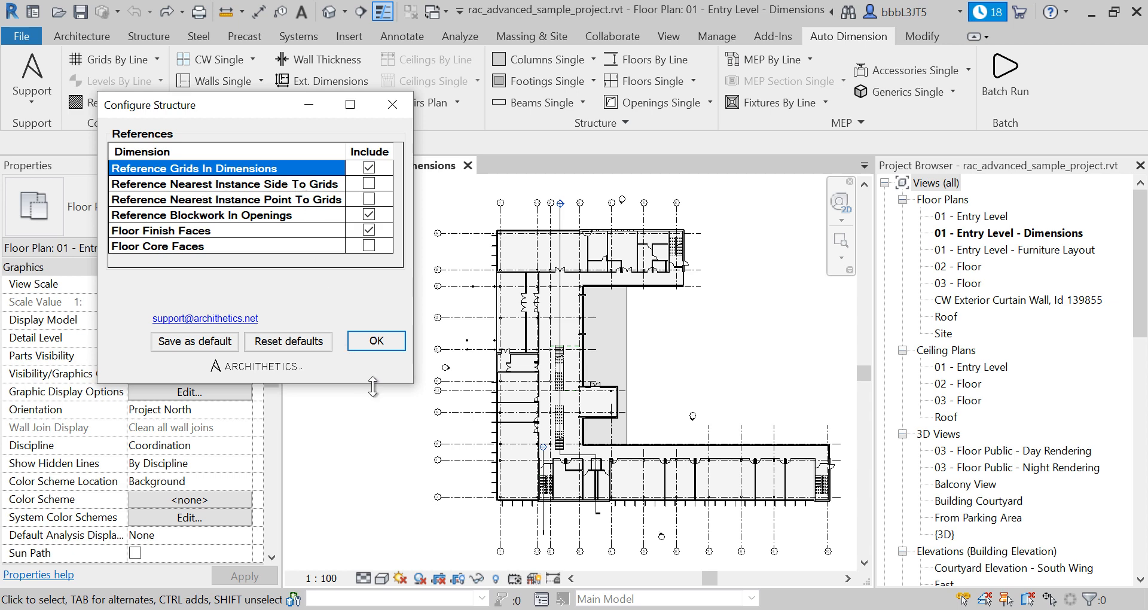
mouse_move(258, 180)
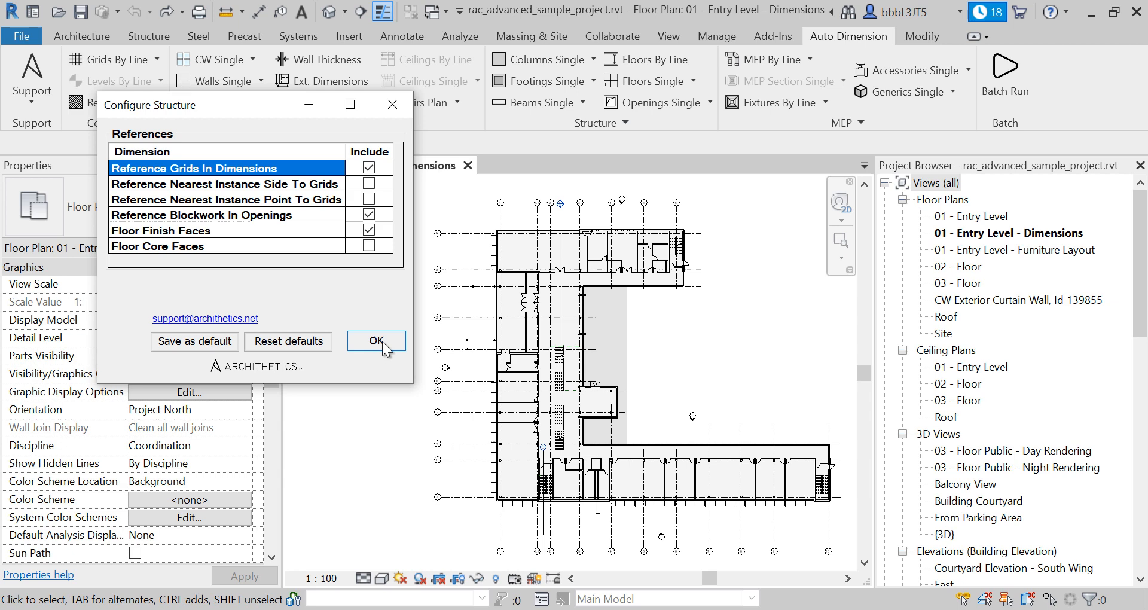
left_click(376, 340)
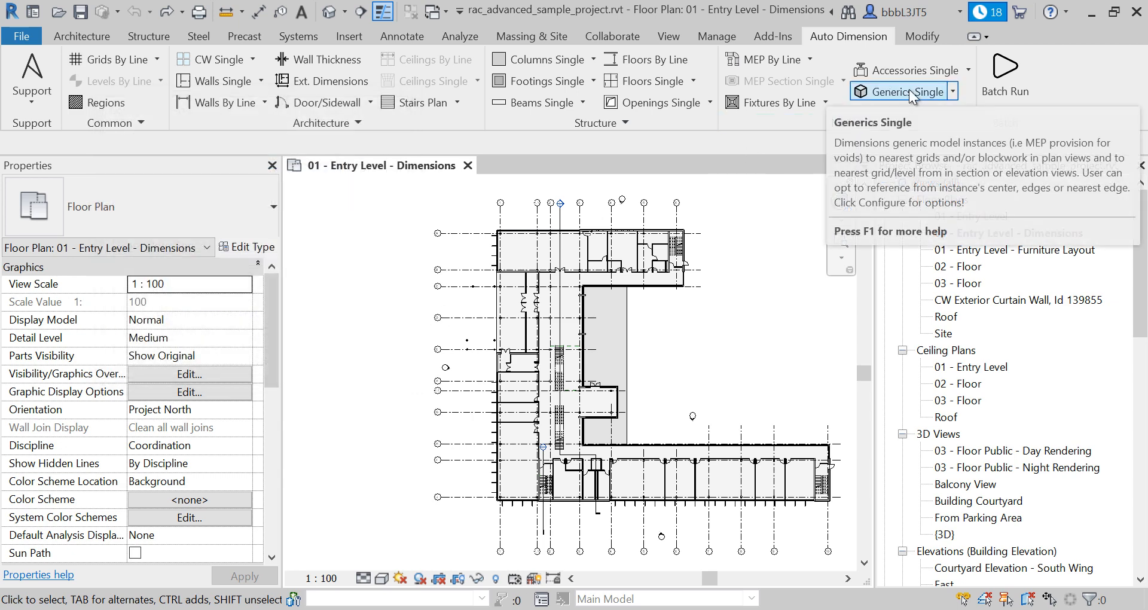
left_click(1005, 77)
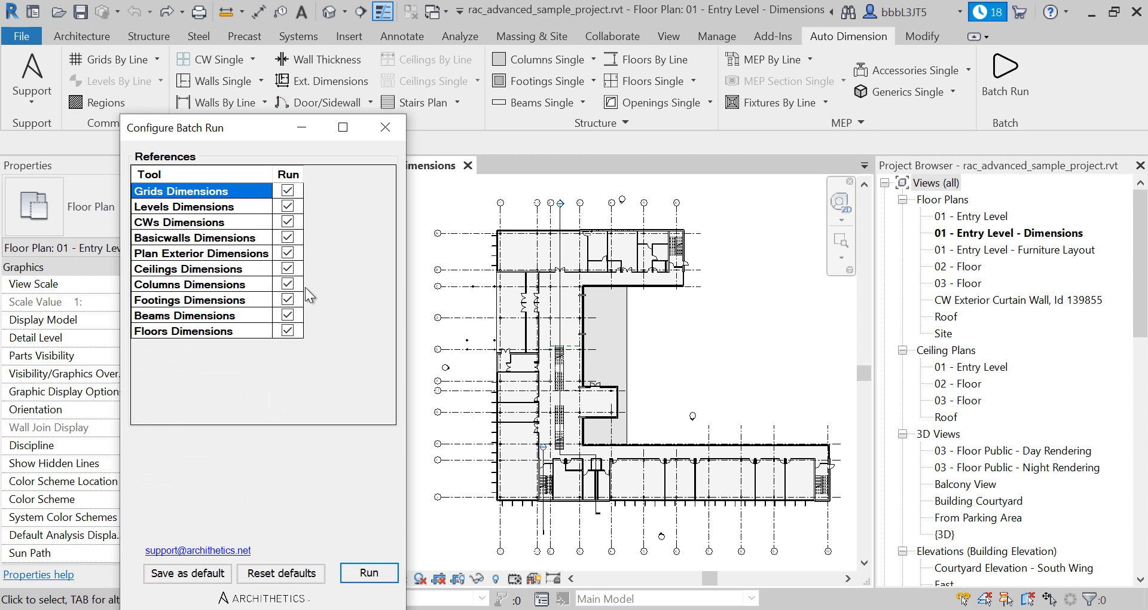
mouse_move(246, 143)
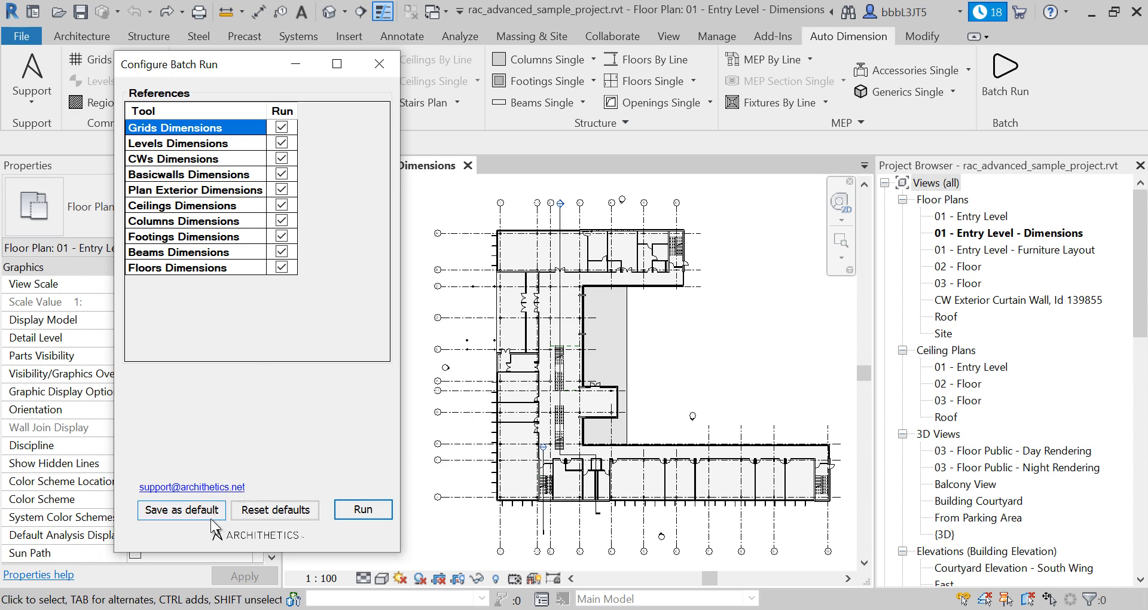
mouse_move(362, 509)
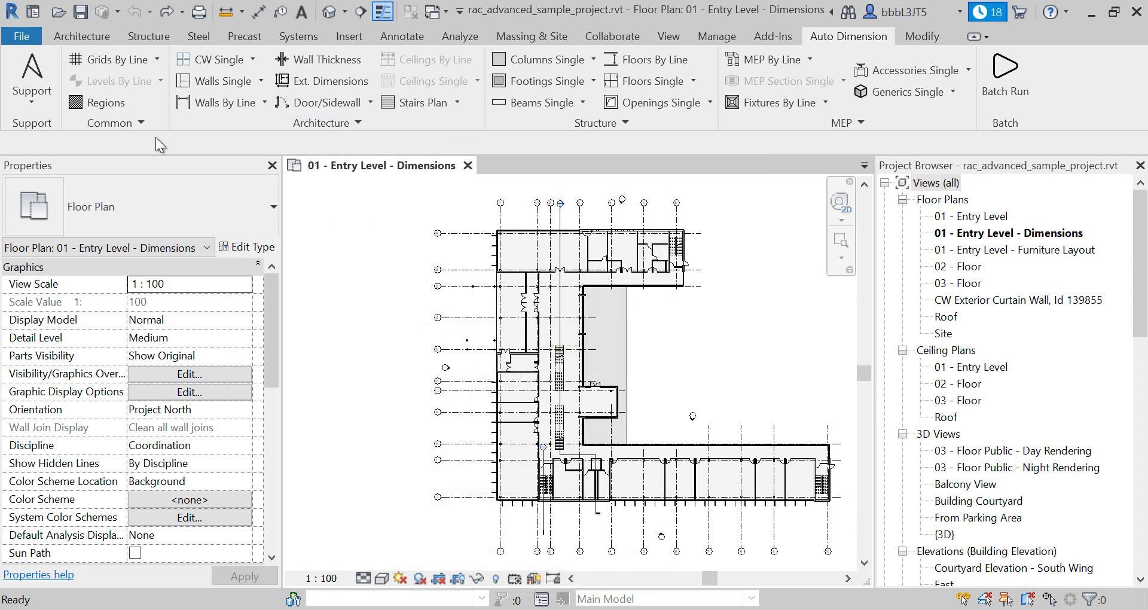
Review common and architecture settings, confirm, and reopen the batch run configuration.
left_click(590, 157)
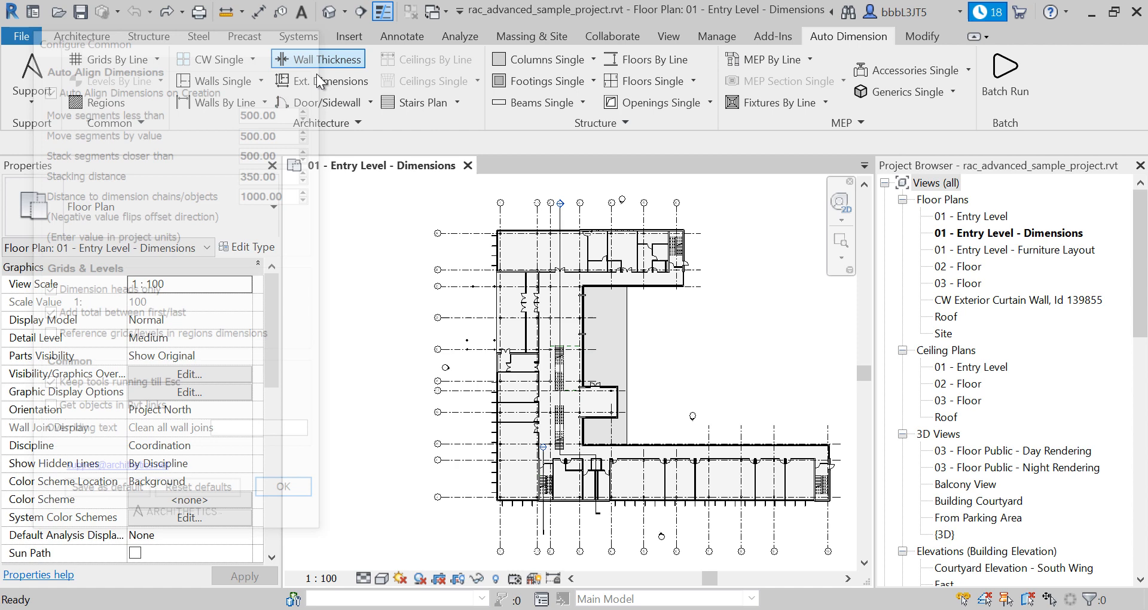
left_click(414, 151)
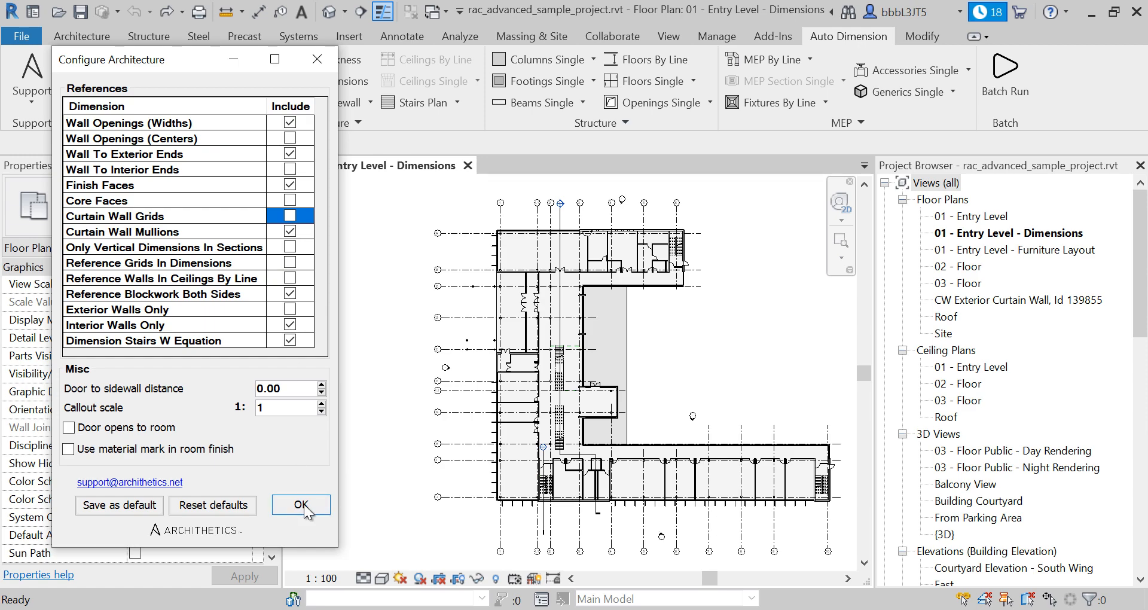
left_click(300, 505)
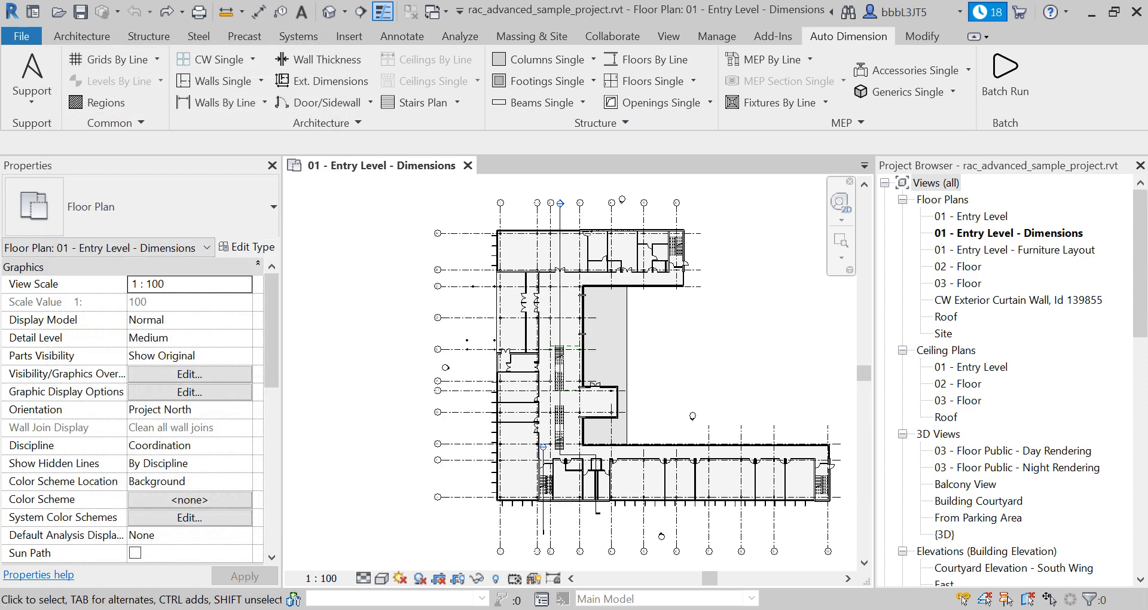
left_click(1005, 71)
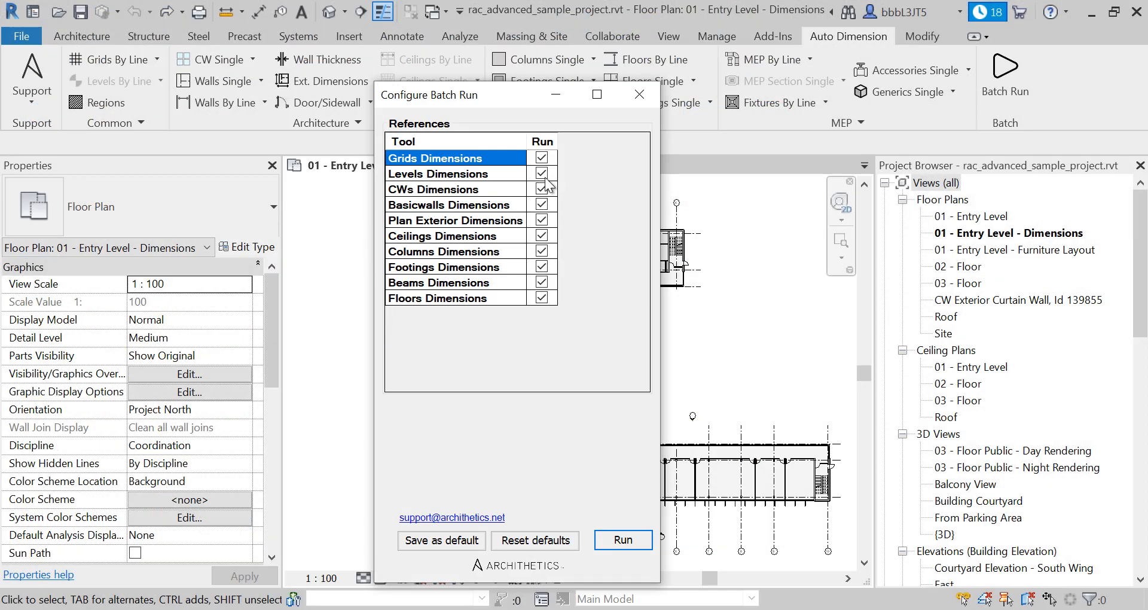
Run all ten ticked dimension tools, proceeding past the grid warning.
left_click(623, 539)
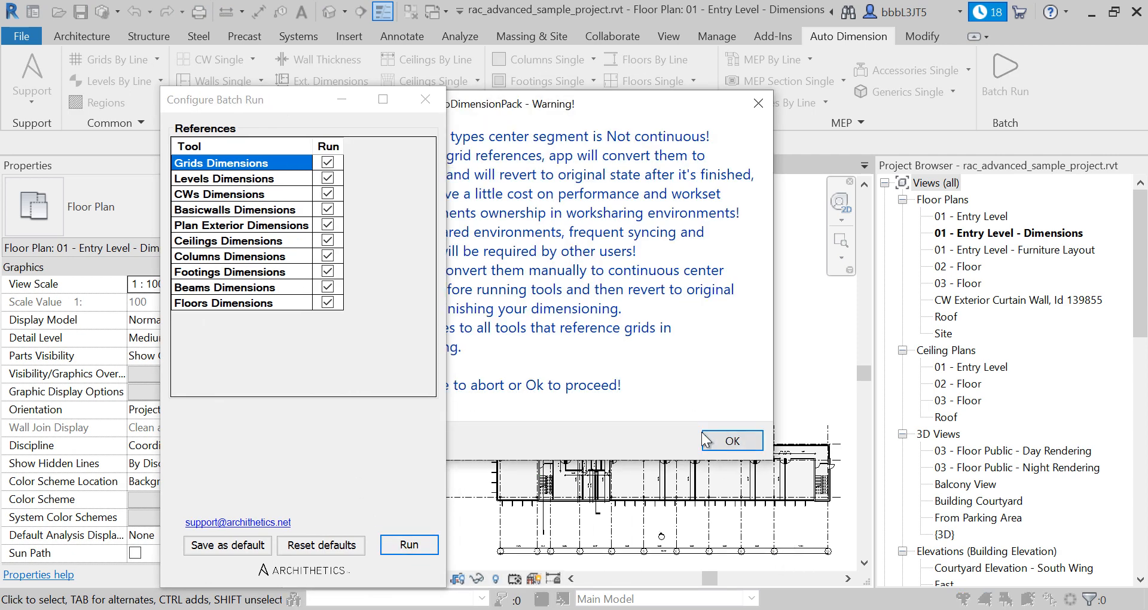
left_click(730, 440)
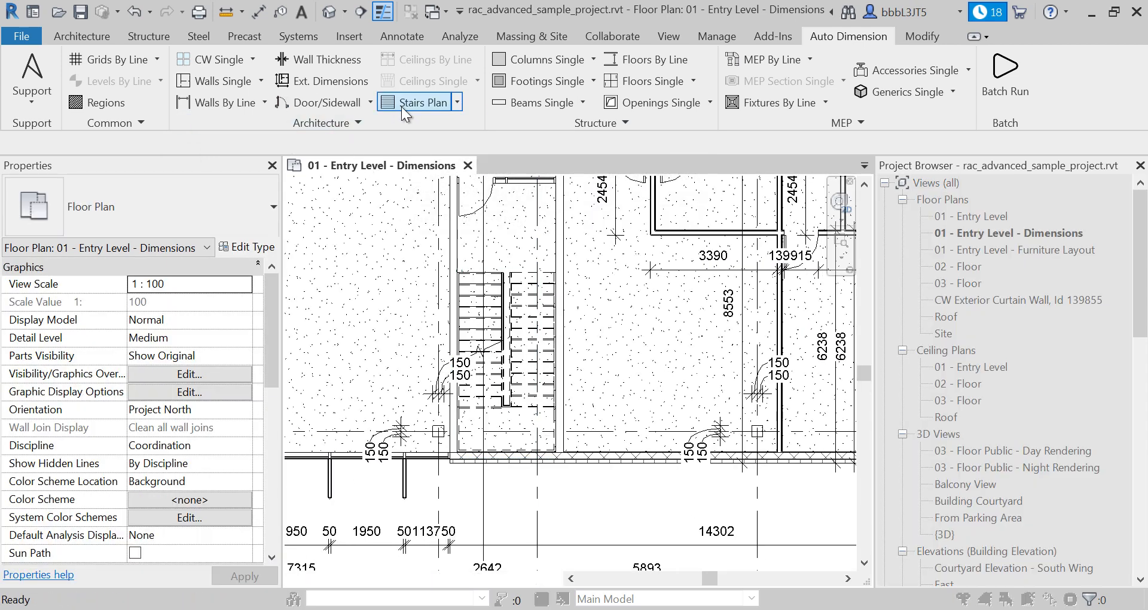
Add the 12 @ 300 = 3600 stair riser dimension and pan to review it.
left_click(418, 102)
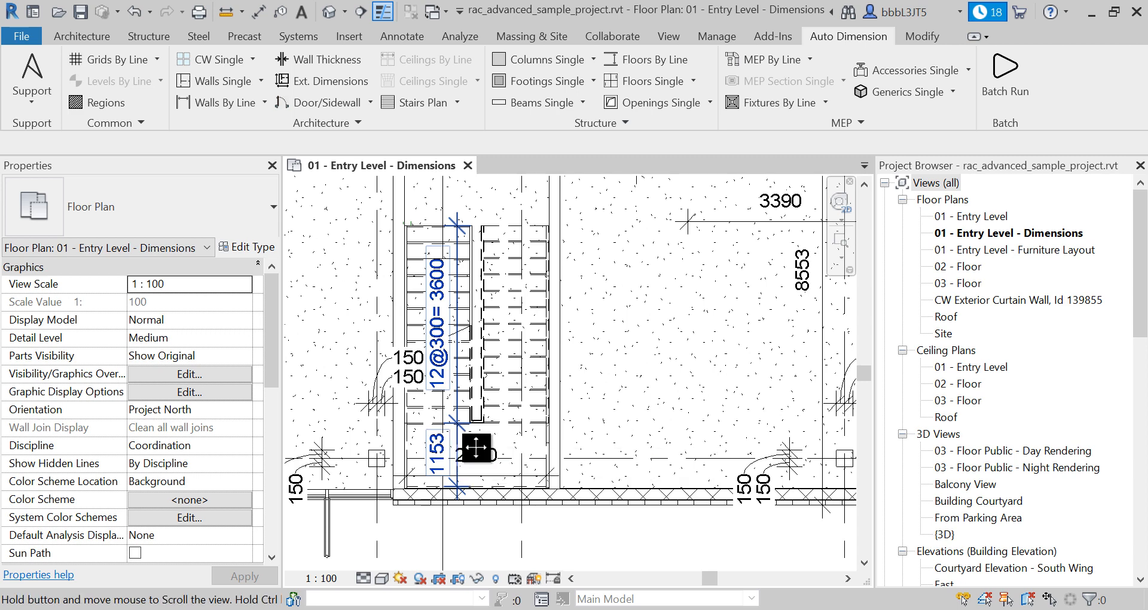
left_click_drag(480, 450, 554, 396)
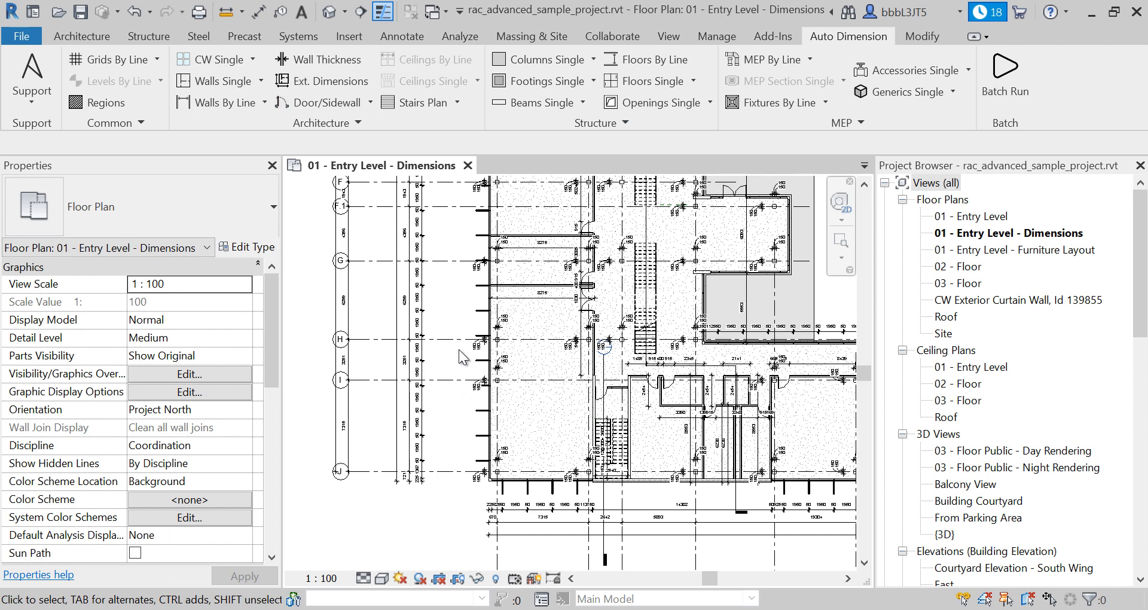
mouse_move(463, 319)
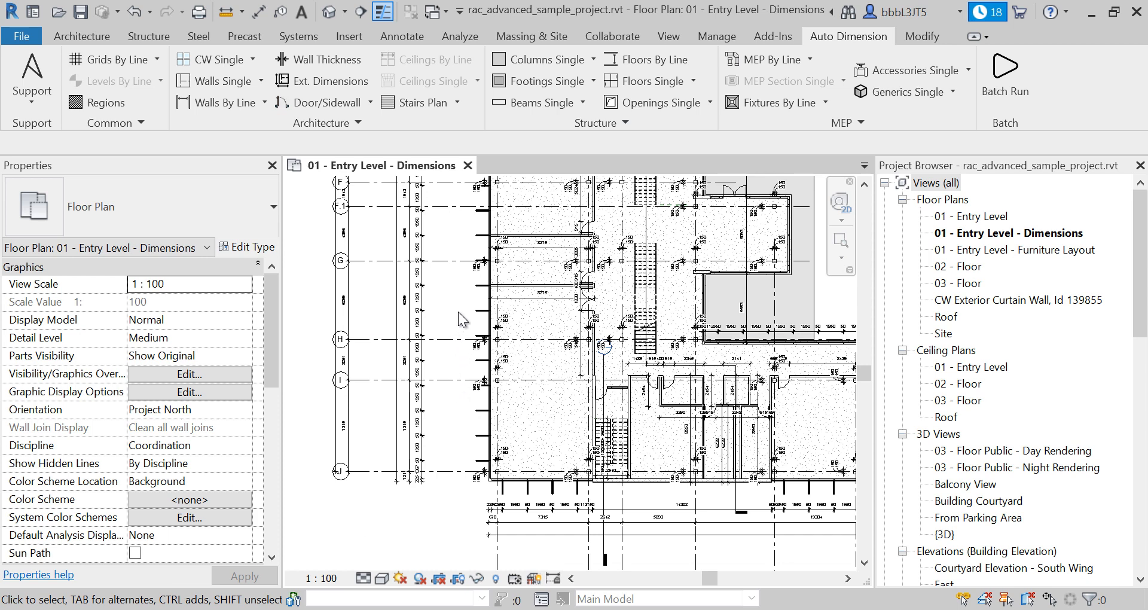
mouse_move(976, 238)
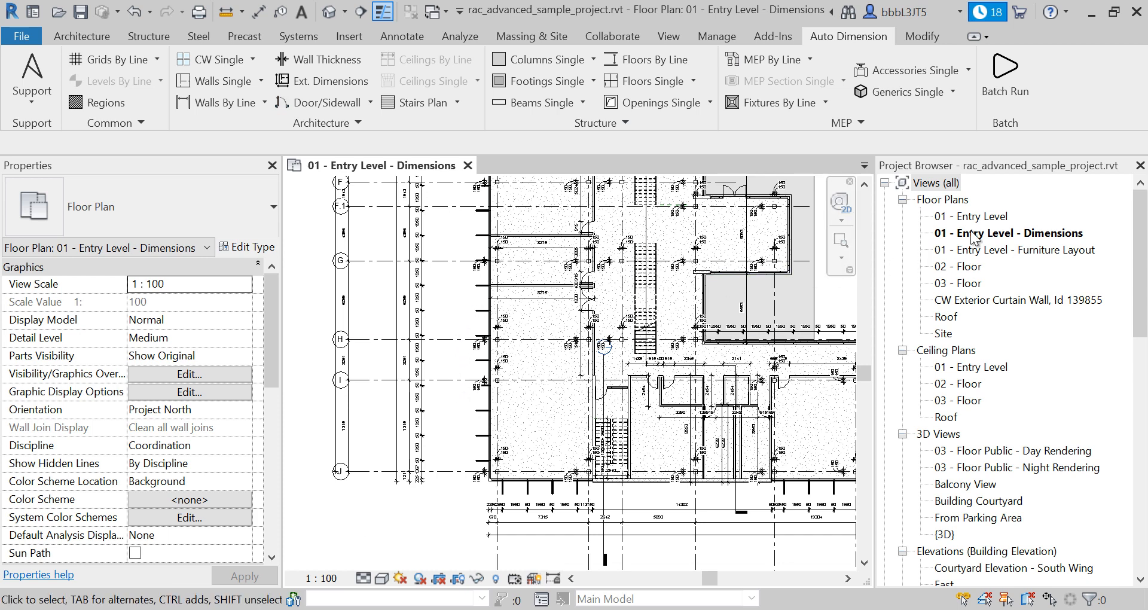
mouse_move(981, 251)
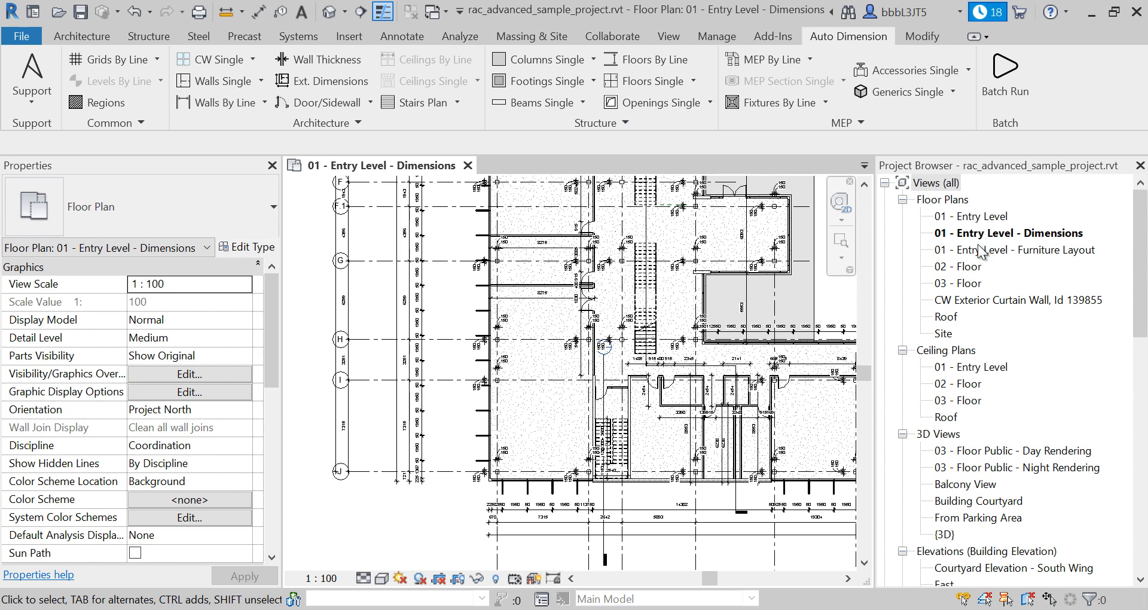